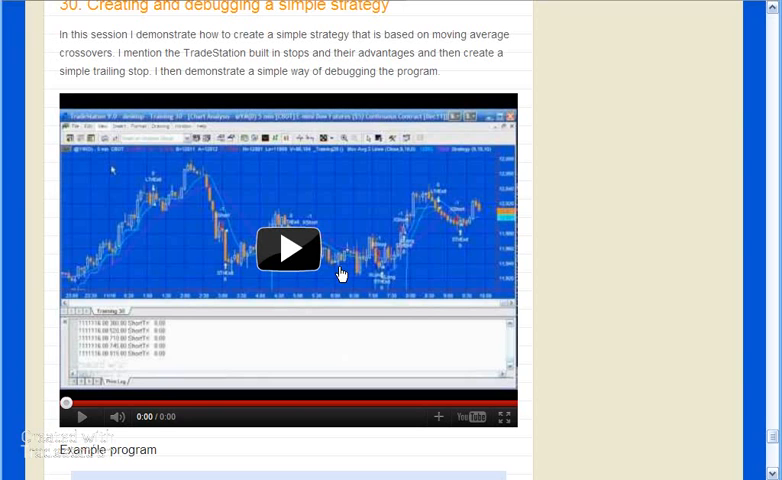
{"action": "mouse_move", "coordinate": [413, 232]}
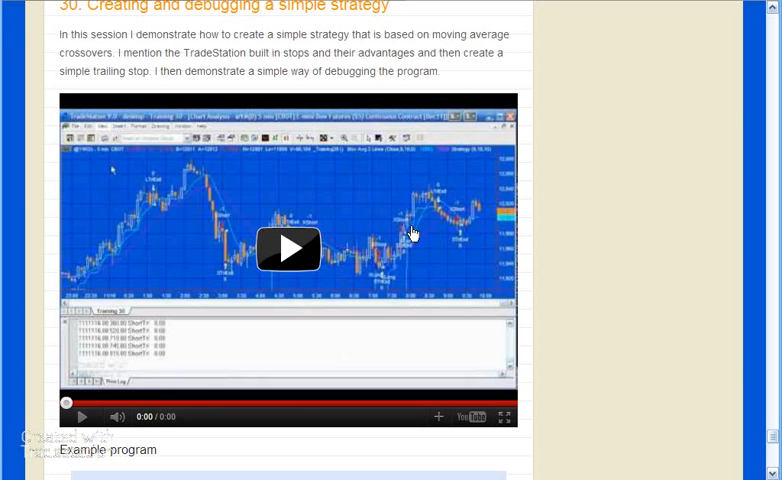
{"action": "mouse_move", "coordinate": [561, 252]}
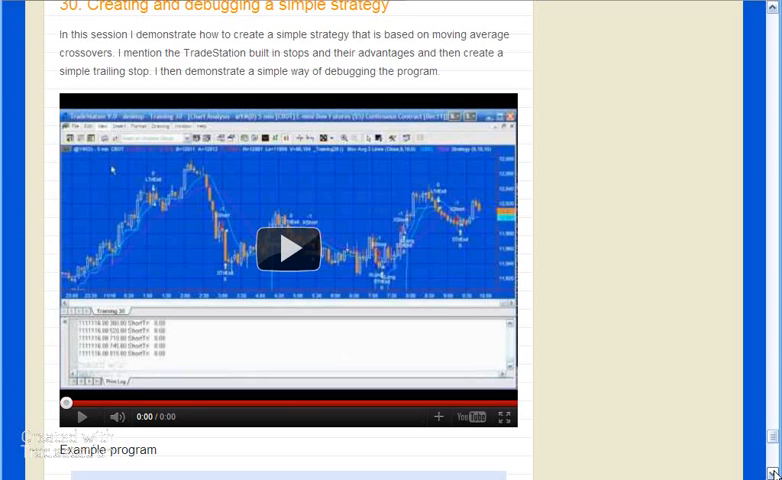
Highlight the example strategy program code from its opening comment through the first End block.
{"action": "scroll", "scroll_direction": "down", "scroll_amount": 3}
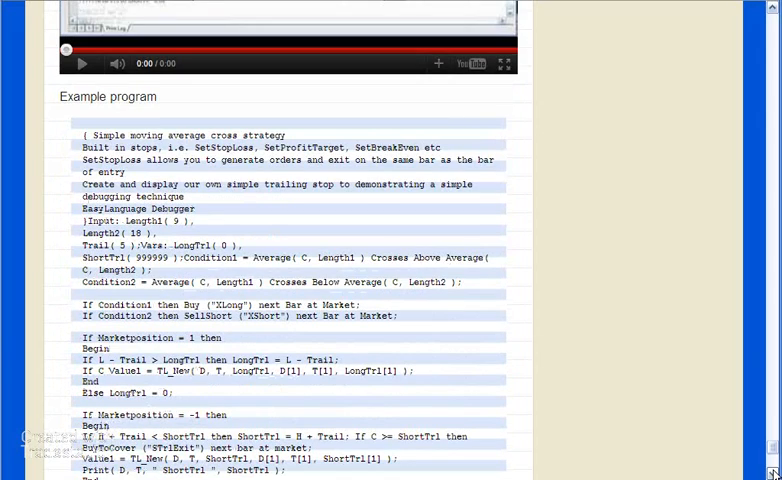
{"action": "scroll", "scroll_direction": "down", "scroll_amount": 3}
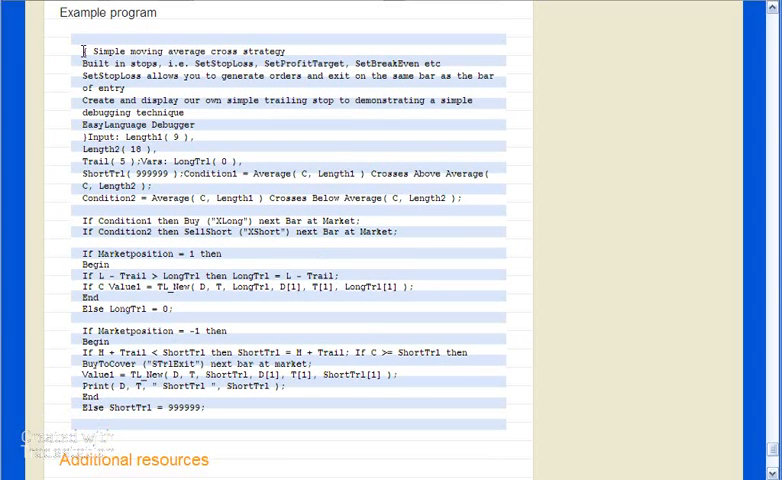
{"action": "left_click_drag", "start_coordinate": [83, 50], "coordinate": [100, 298]}
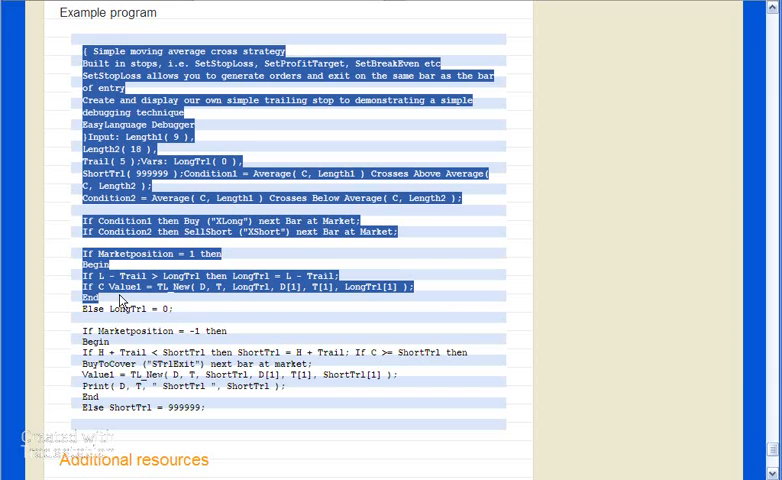
{"action": "mouse_move", "coordinate": [667, 391]}
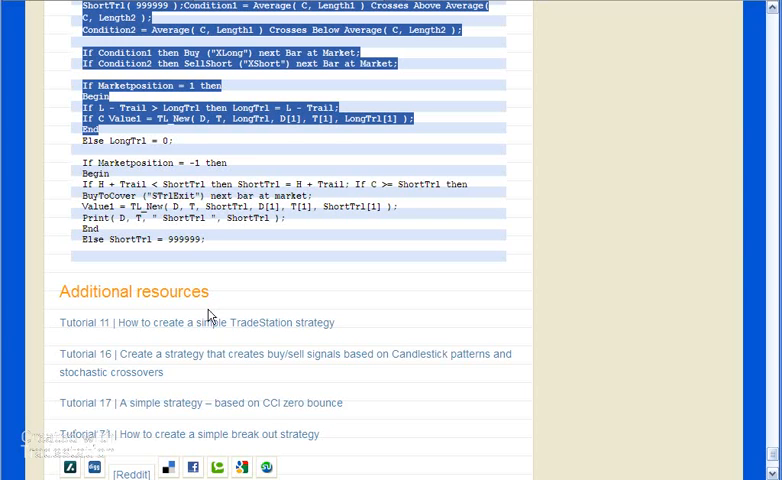
{"action": "mouse_move", "coordinate": [119, 327]}
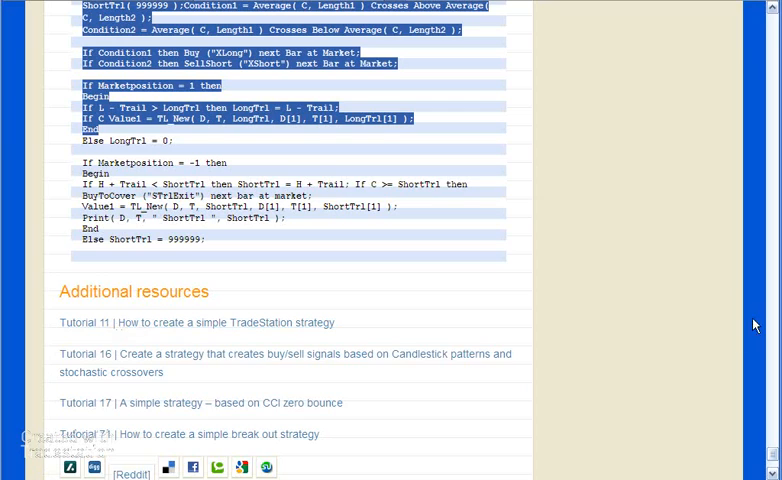
Scroll past the example code to the Additional resources list of related strategy tutorials.
{"action": "scroll", "scroll_direction": "down", "scroll_amount": 3}
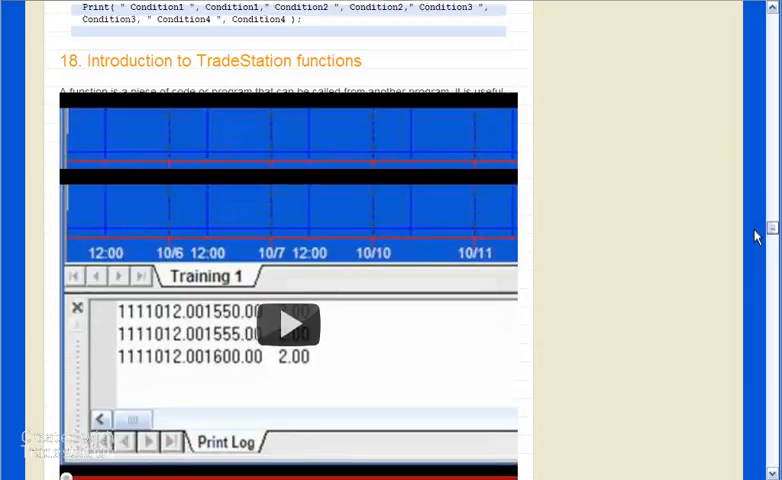
Scroll to the lesson 18 Introduction to TradeStation functions section and lesson list.
{"action": "scroll", "scroll_direction": "down", "scroll_amount": 3}
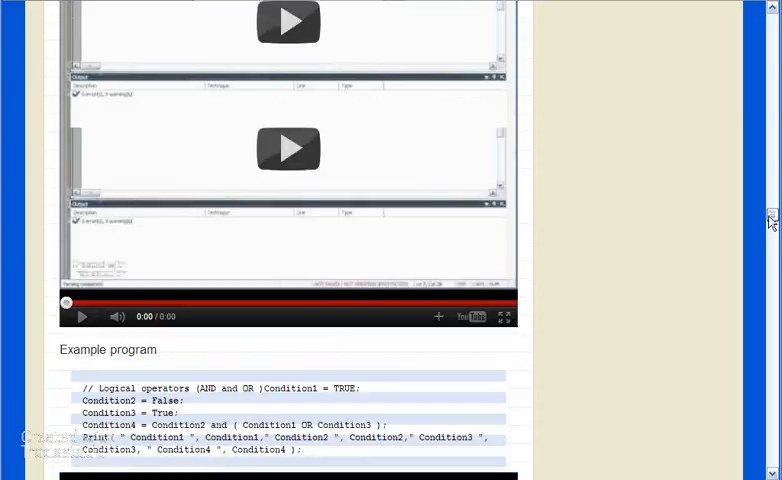
{"action": "scroll", "scroll_direction": "down", "scroll_amount": 3}
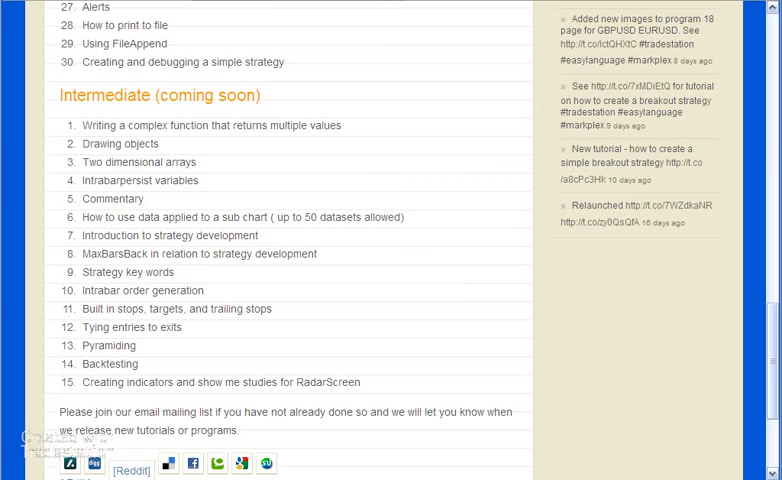
{"action": "mouse_move", "coordinate": [758, 329]}
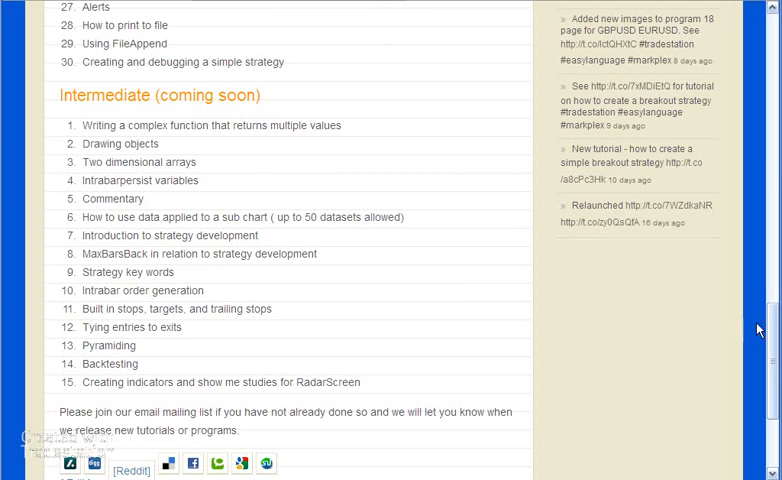
Review the Topics list from its first lesson down to the Intermediate (coming soon) topics.
{"action": "scroll", "scroll_direction": "up", "scroll_amount": 3}
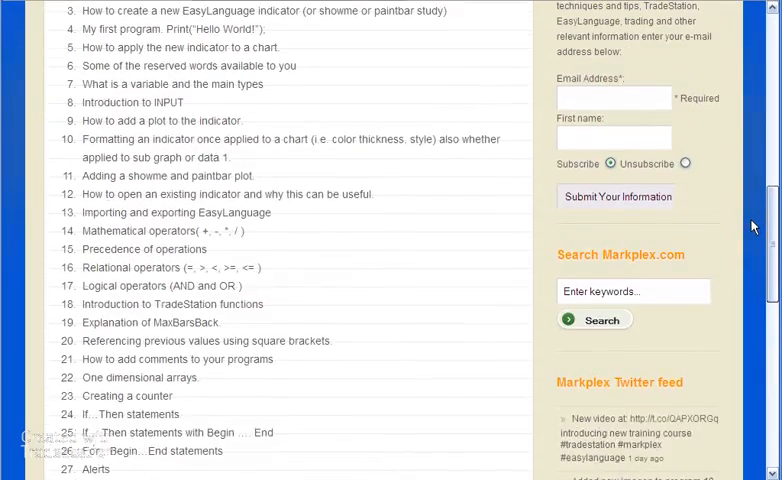
{"action": "scroll", "scroll_direction": "up", "scroll_amount": 3}
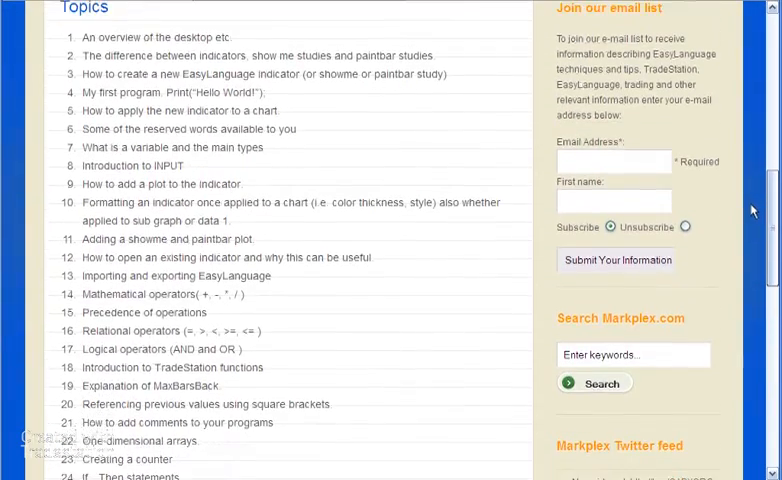
{"action": "scroll", "scroll_direction": "down", "scroll_amount": 3}
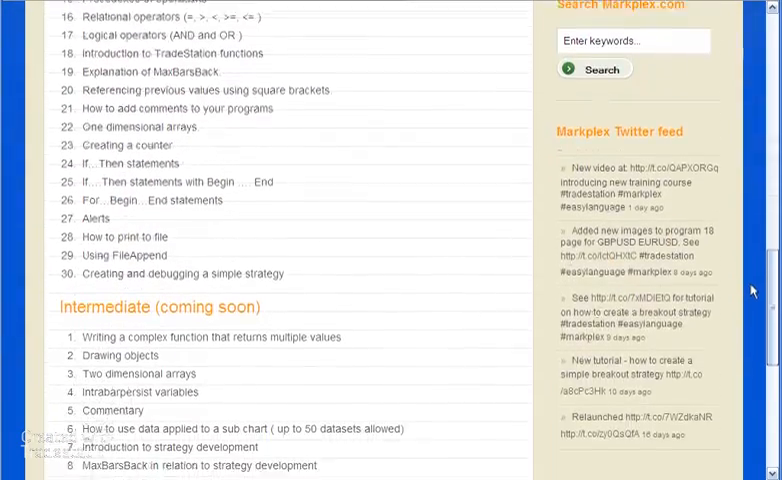
{"action": "scroll", "scroll_direction": "down", "scroll_amount": 3}
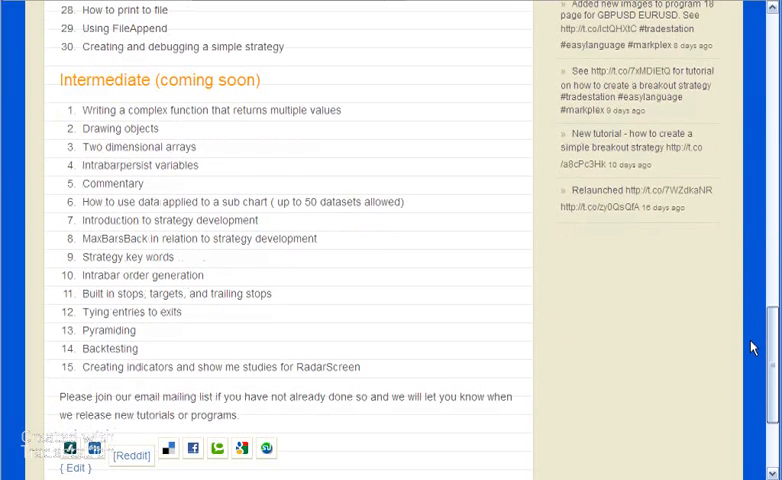